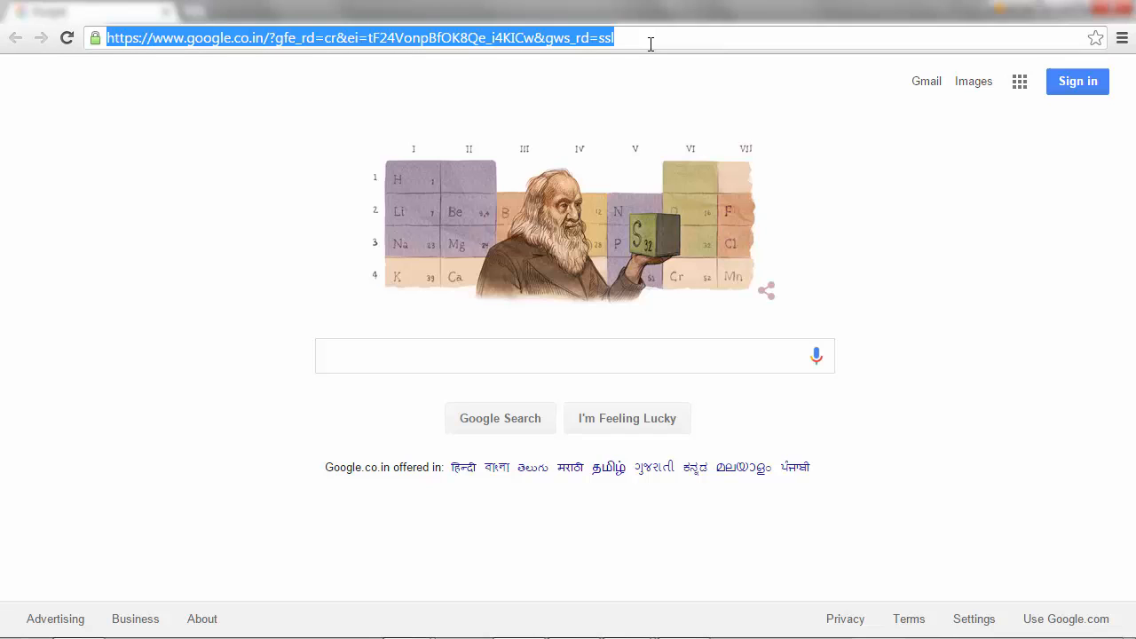
- Go to 10.128.228.110/spi and log in with the cluster credentials
{"action": "type", "text": "10.128.228.110/spi/"}
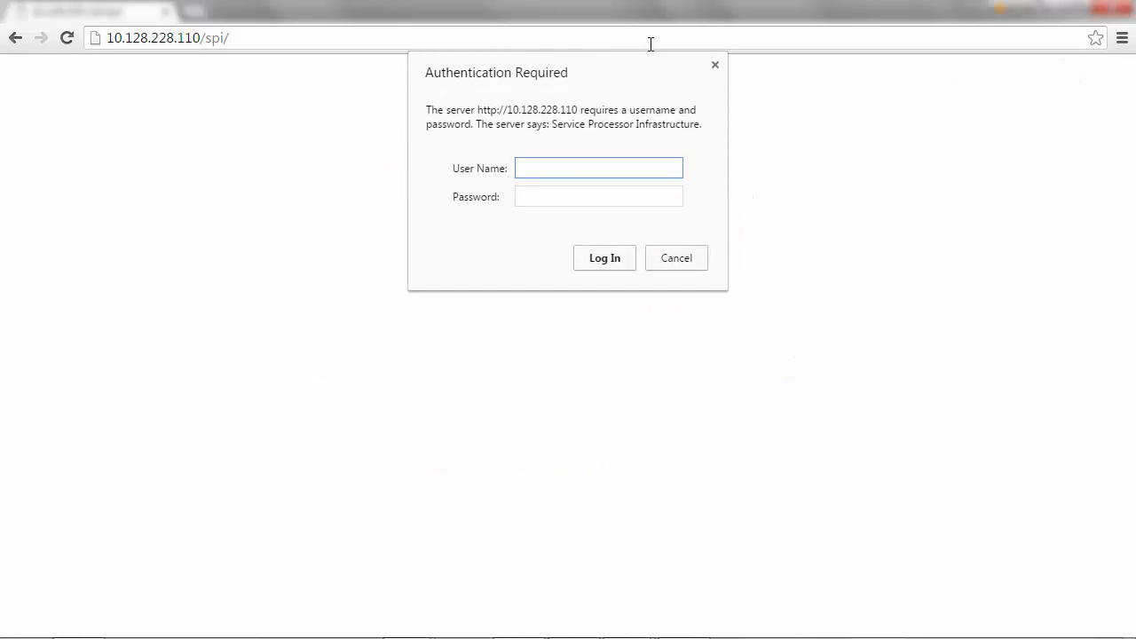
{"action": "left_click", "coordinate": [604, 257]}
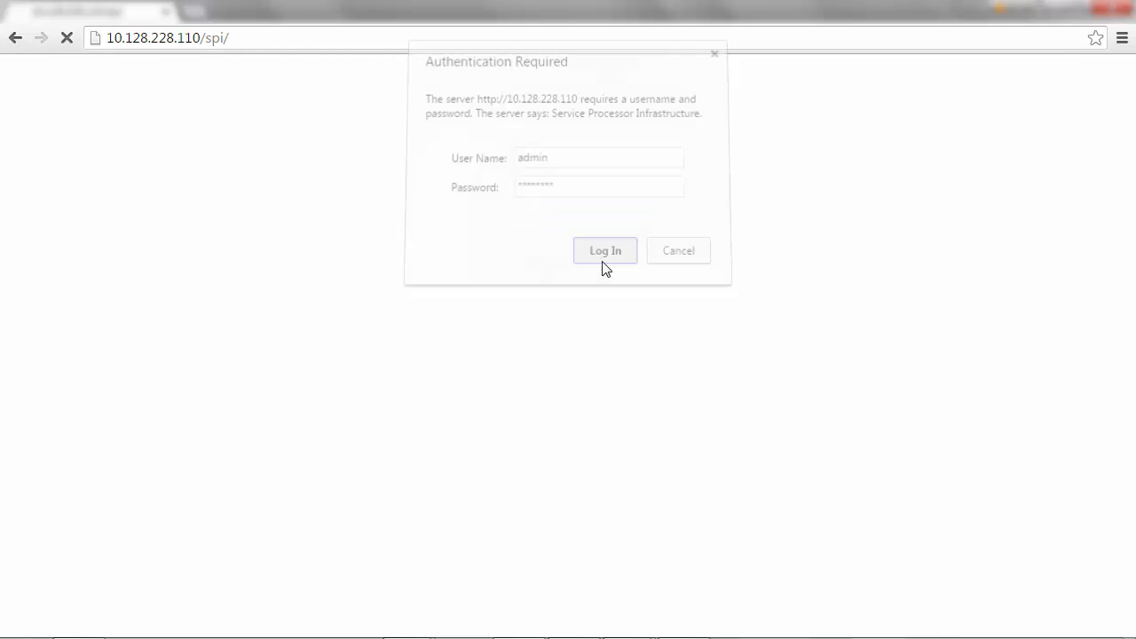
{"action": "left_click", "coordinate": [605, 250]}
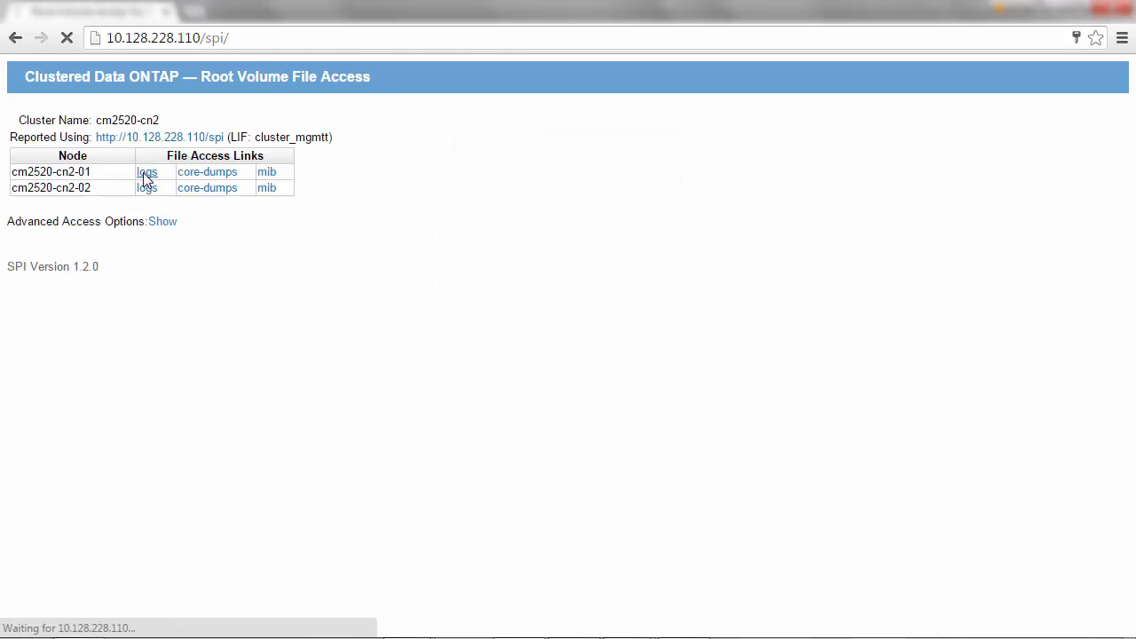
- Follow node cm2520-cn2-01's logs link and scroll the etc/log index to the mlog folder
{"action": "left_click", "coordinate": [146, 171]}
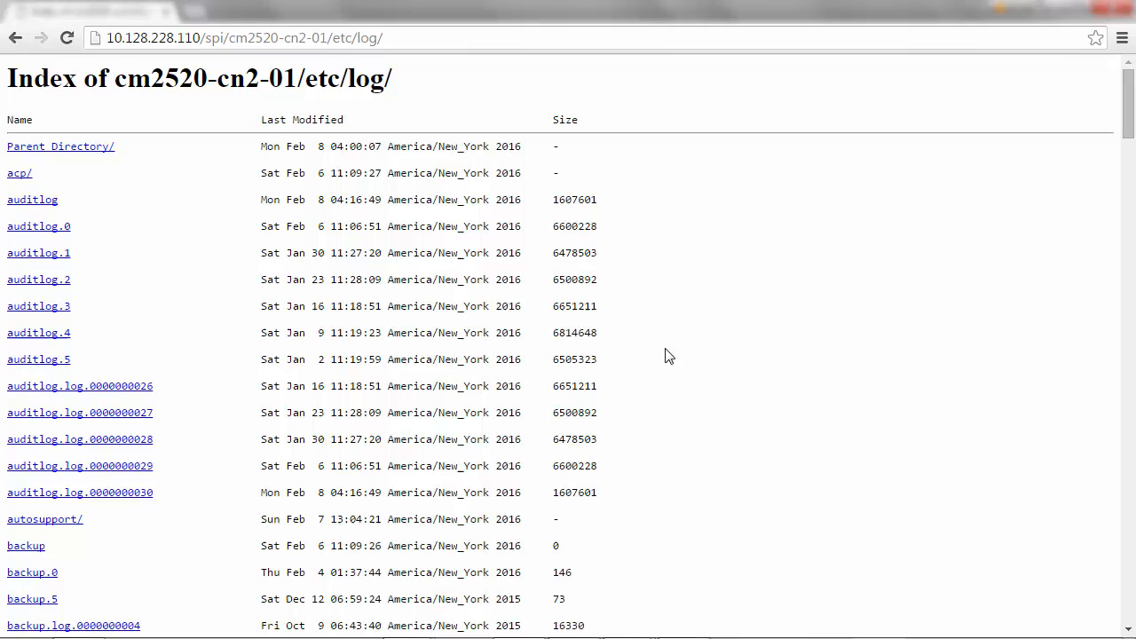
{"action": "scroll", "scroll_direction": "down", "scroll_amount": 3}
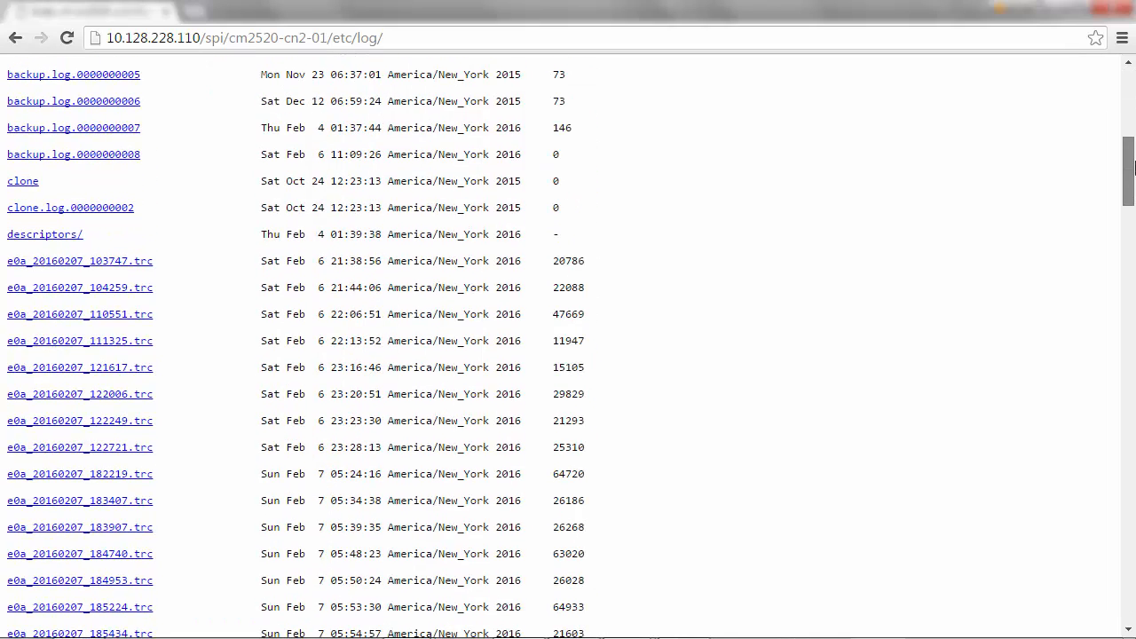
{"action": "scroll", "scroll_direction": "down", "scroll_amount": 3}
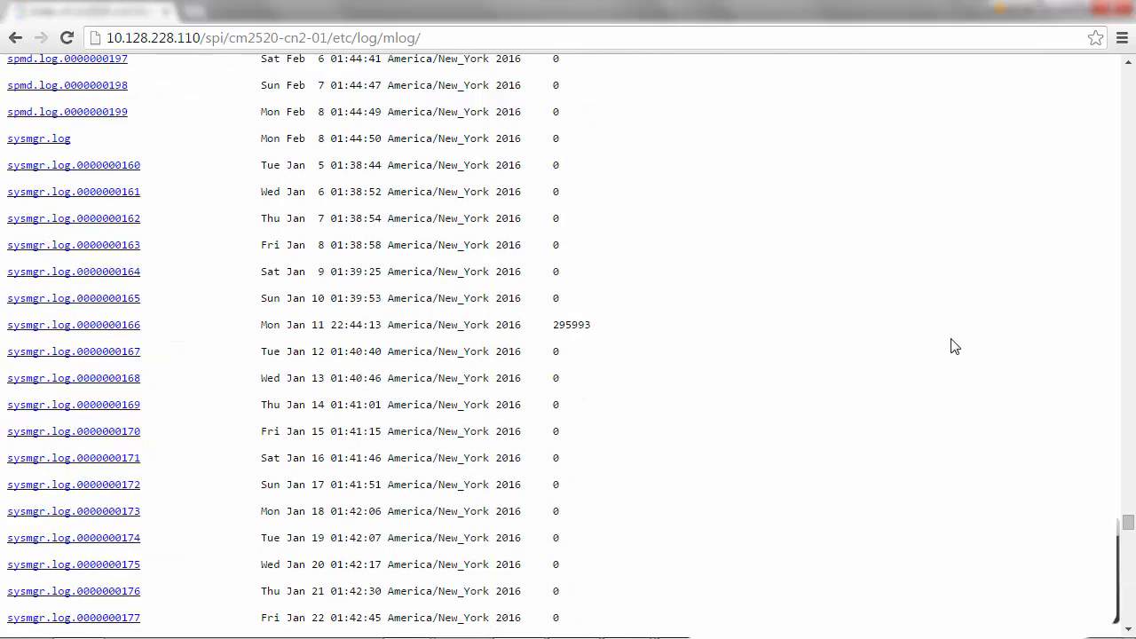
{"action": "mouse_move", "coordinate": [73, 458]}
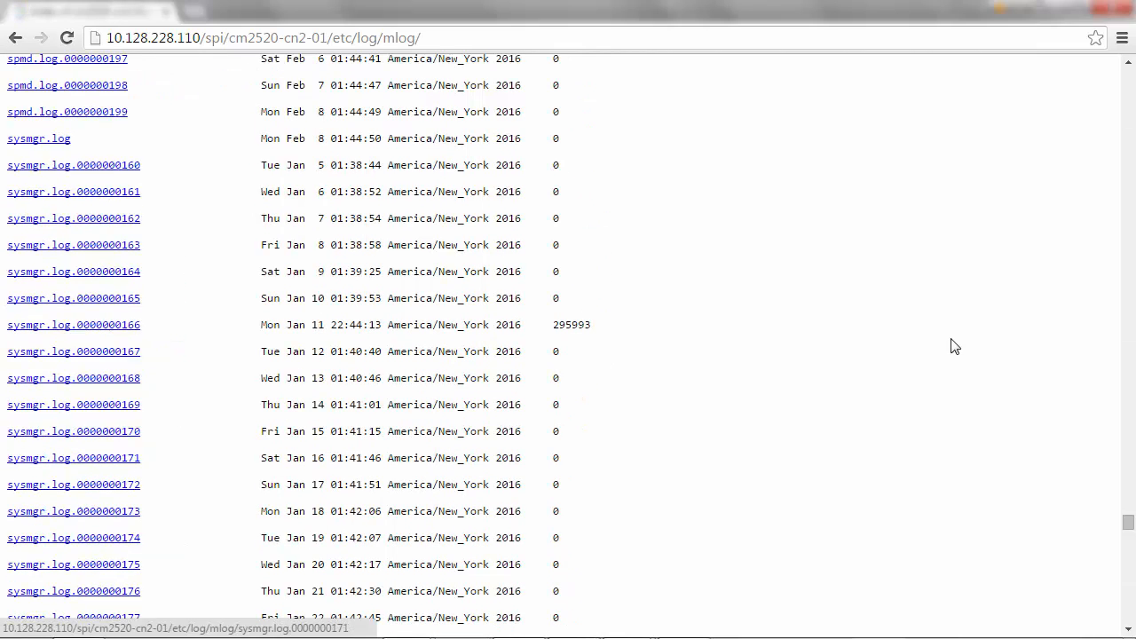
{"action": "mouse_move", "coordinate": [73, 192]}
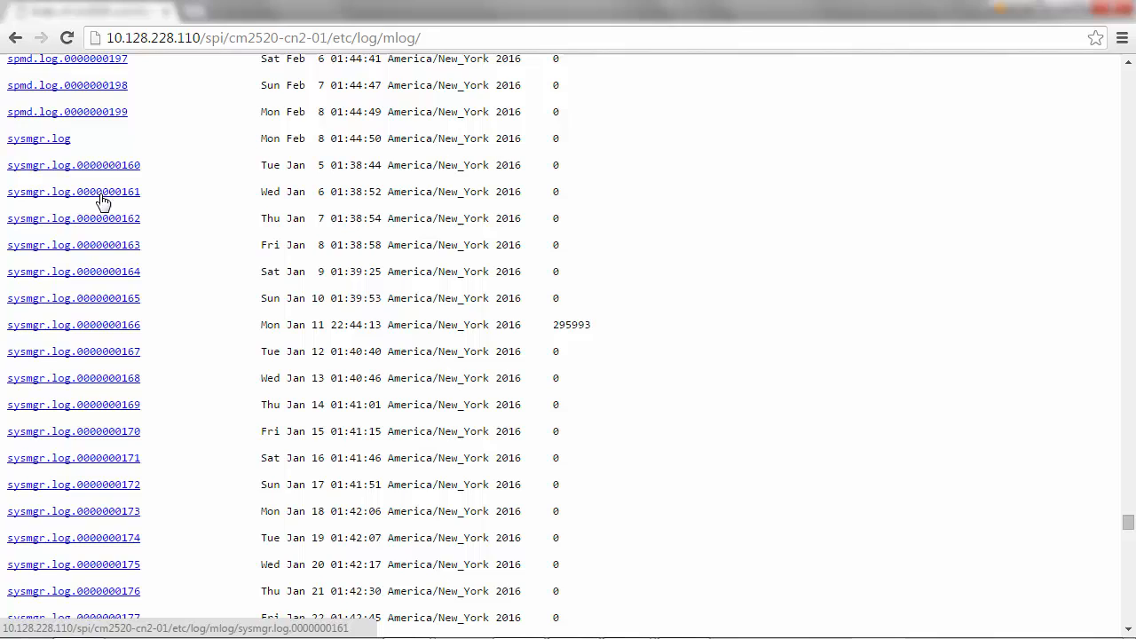
- Highlight the current sysmgr.log entry, then scroll up the listing
{"action": "double_click", "coordinate": [38, 139]}
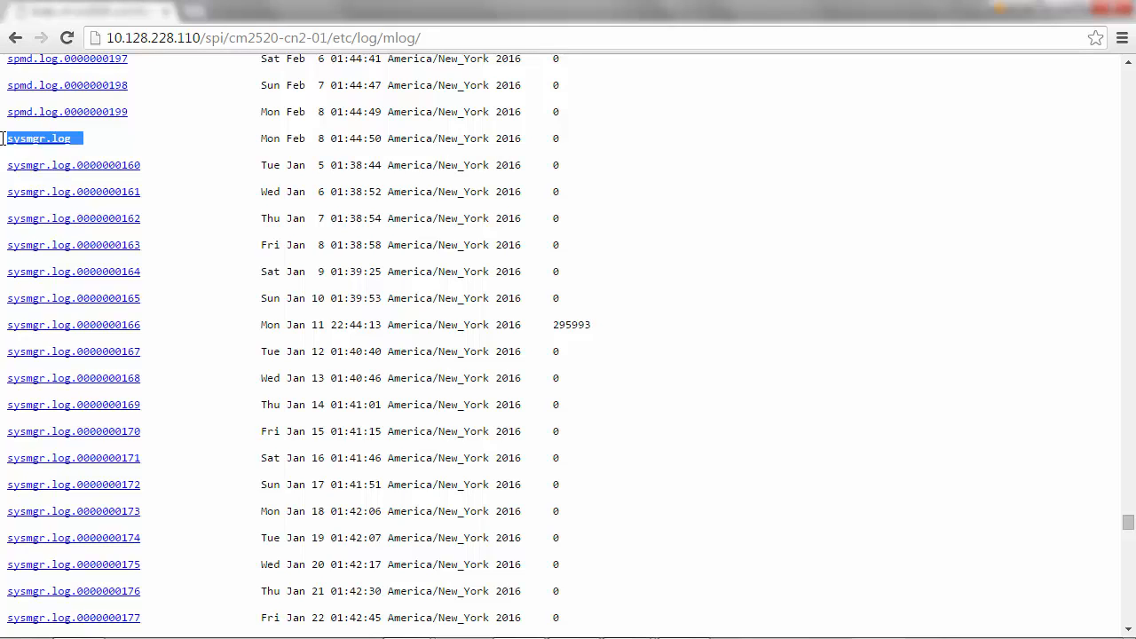
{"action": "scroll", "scroll_direction": "up", "scroll_amount": 3}
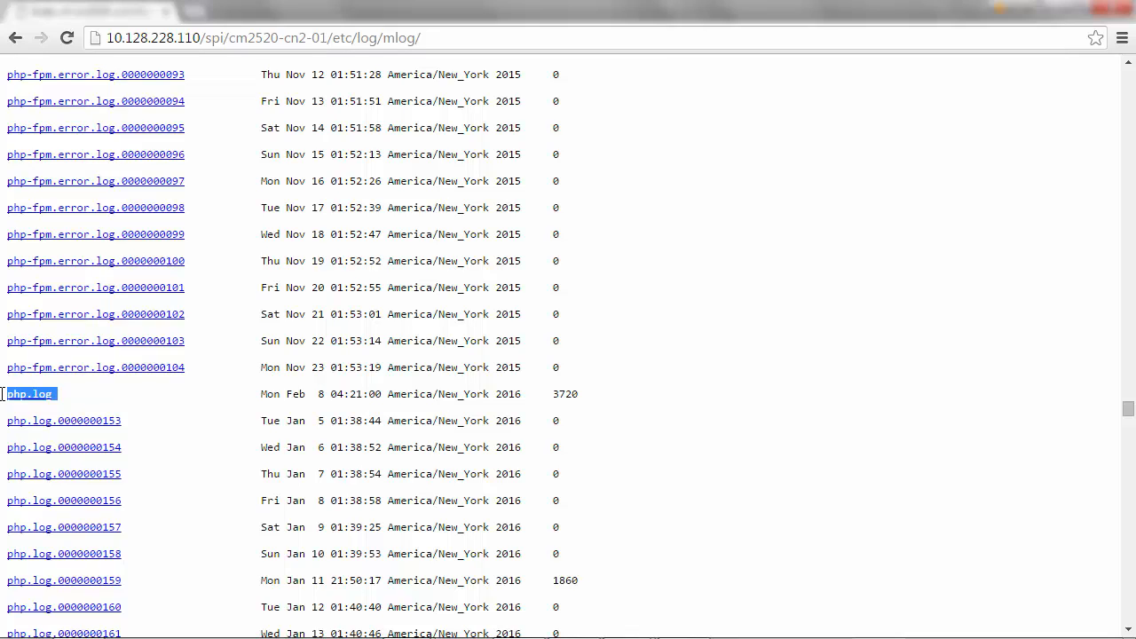
- Scroll the mlog listing to the messages.log and mgwd.log files
{"action": "scroll", "scroll_direction": "down", "scroll_amount": 3}
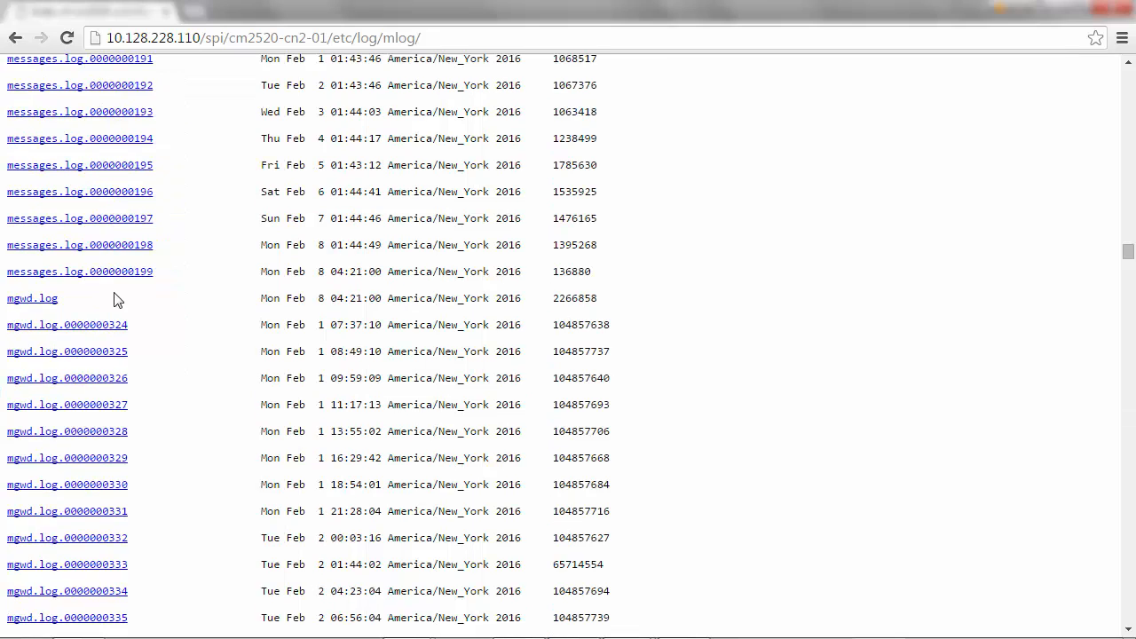
- Highlight the current mgwd.log entry, then scroll back to the top
{"action": "double_click", "coordinate": [31, 298]}
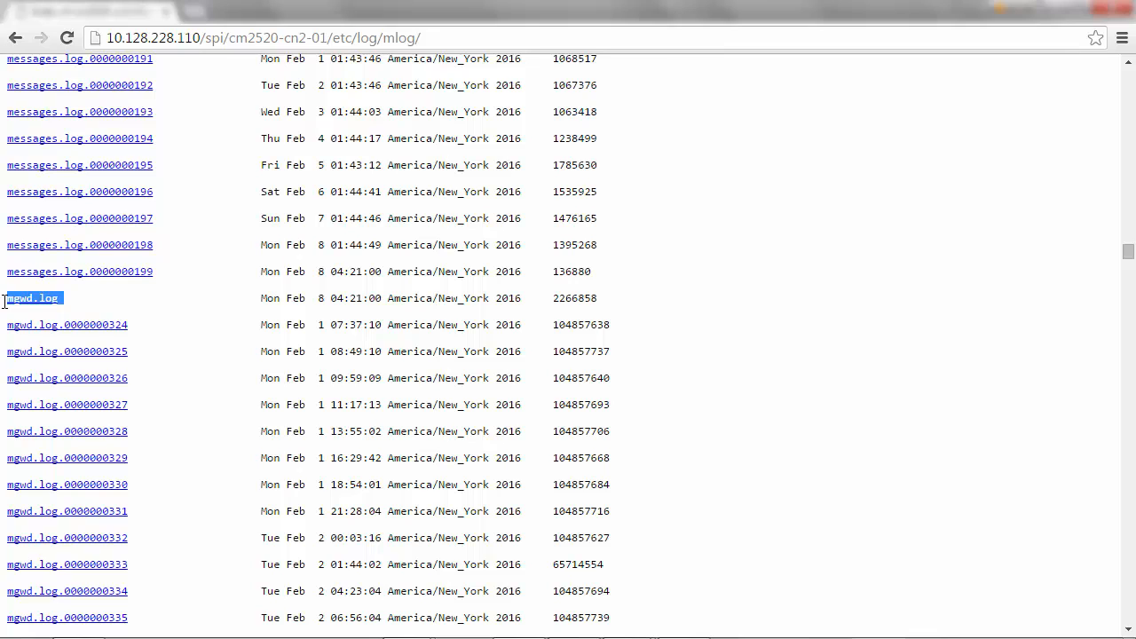
{"action": "scroll", "scroll_direction": "up", "scroll_amount": 3}
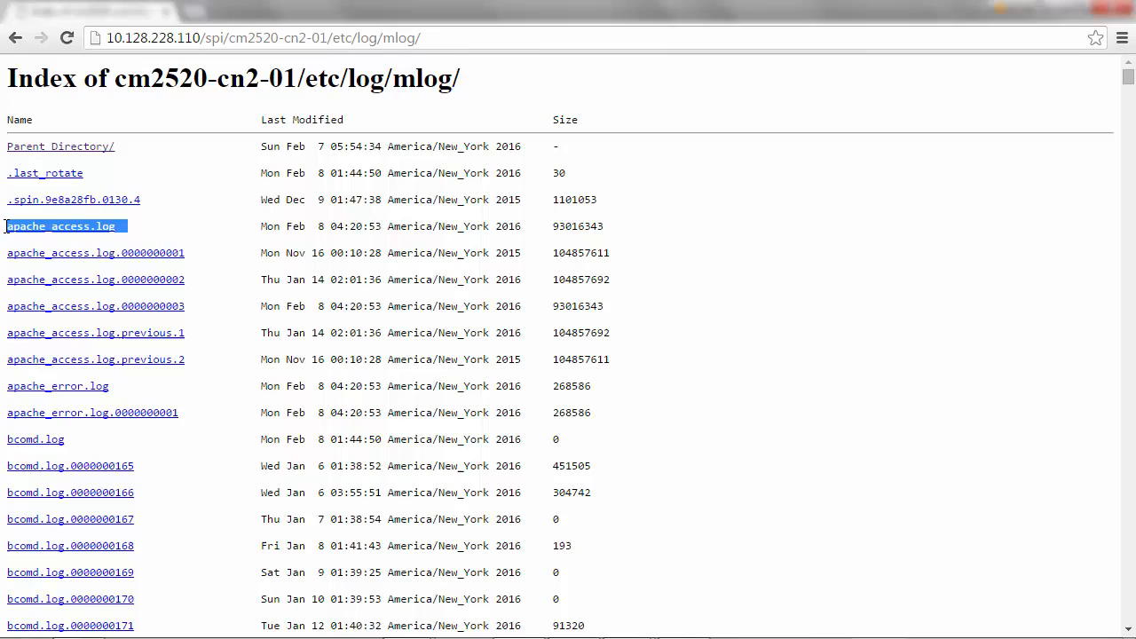
{"action": "mouse_move", "coordinate": [936, 363]}
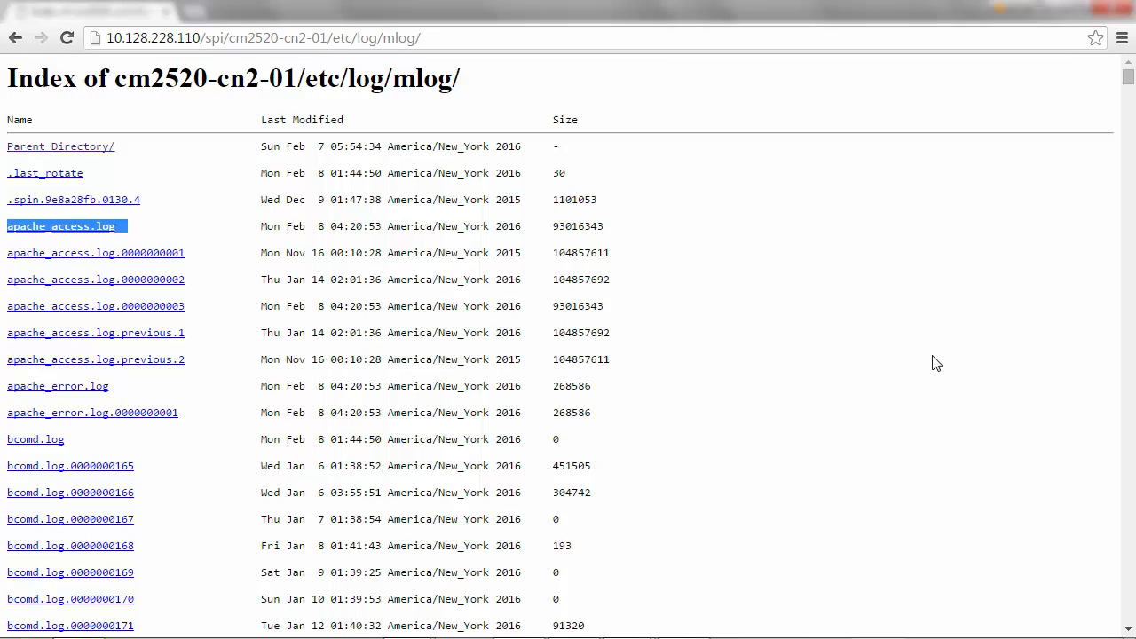